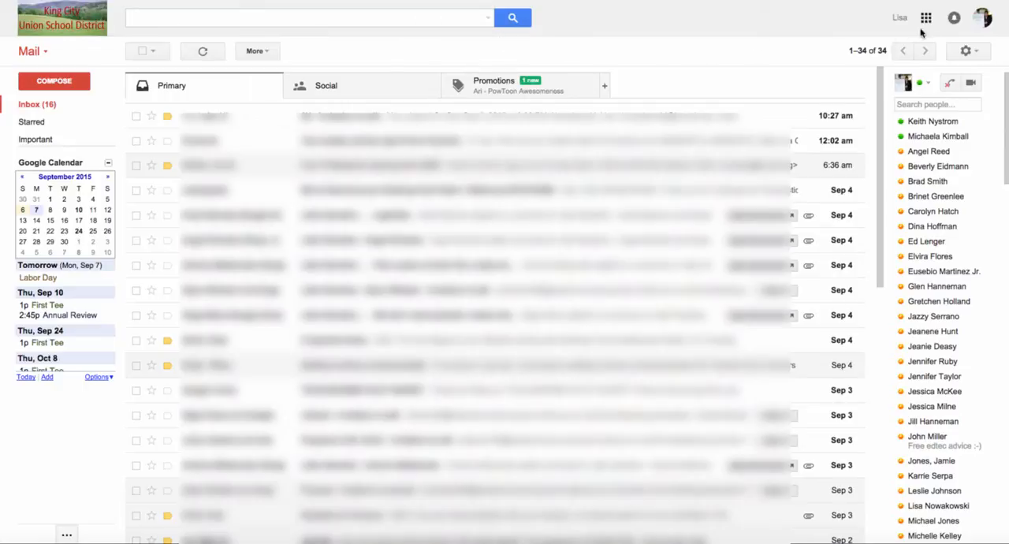
Switch from Gmail to Google Drive and show the NEW > More file types list
click(926, 18)
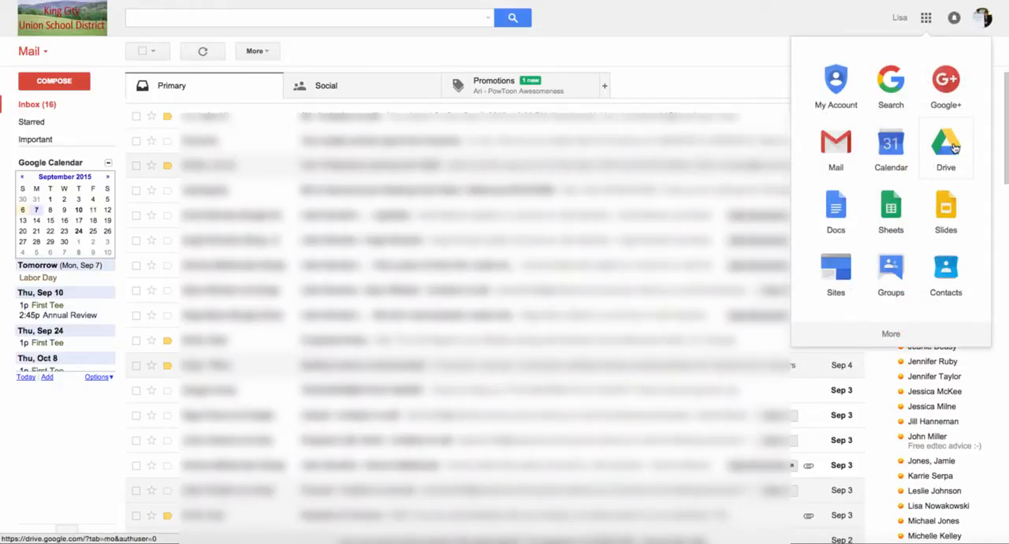
click(946, 146)
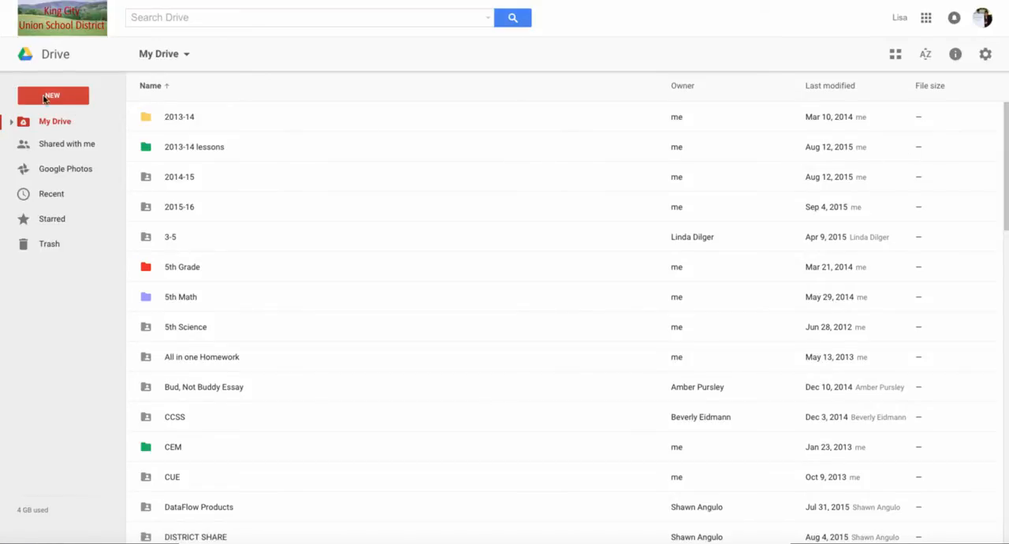
click(53, 96)
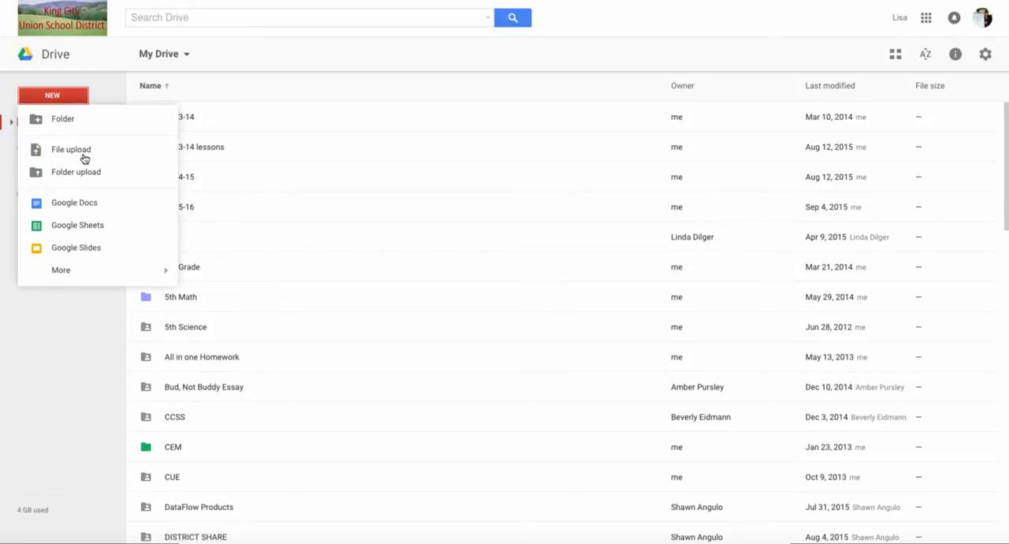
click(60, 270)
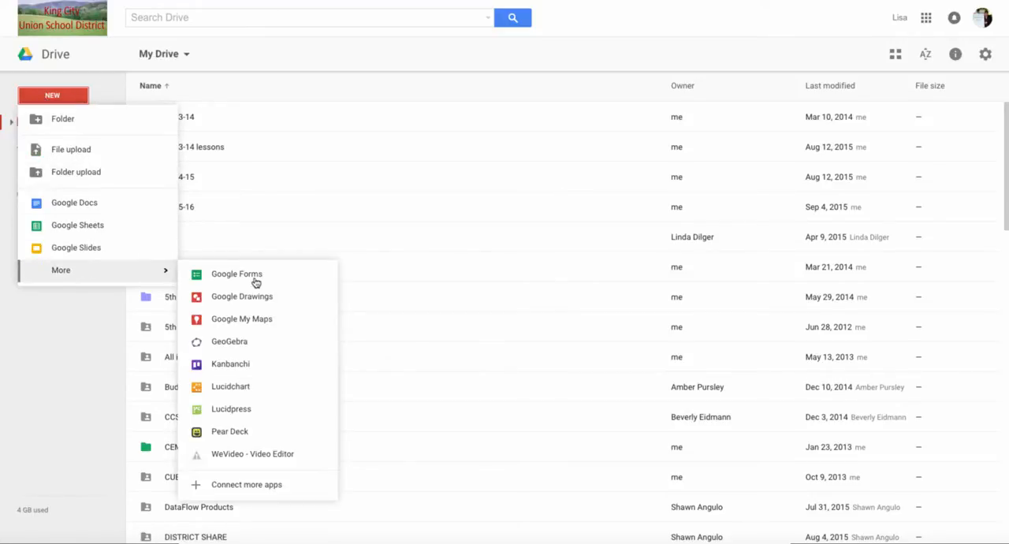
Create a new Google Form and rename it from Untitled form to 'Demo'
click(237, 274)
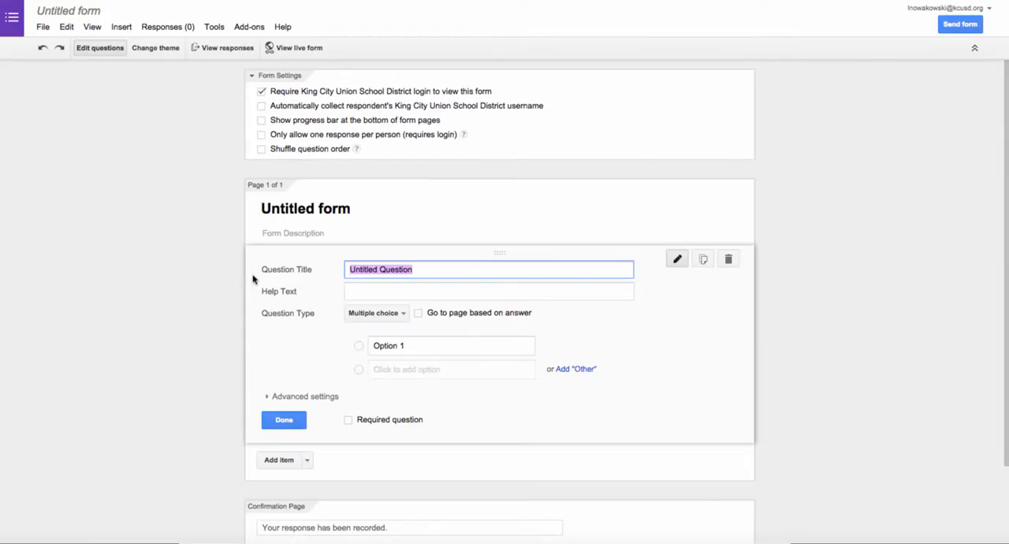
mouse_move(68, 11)
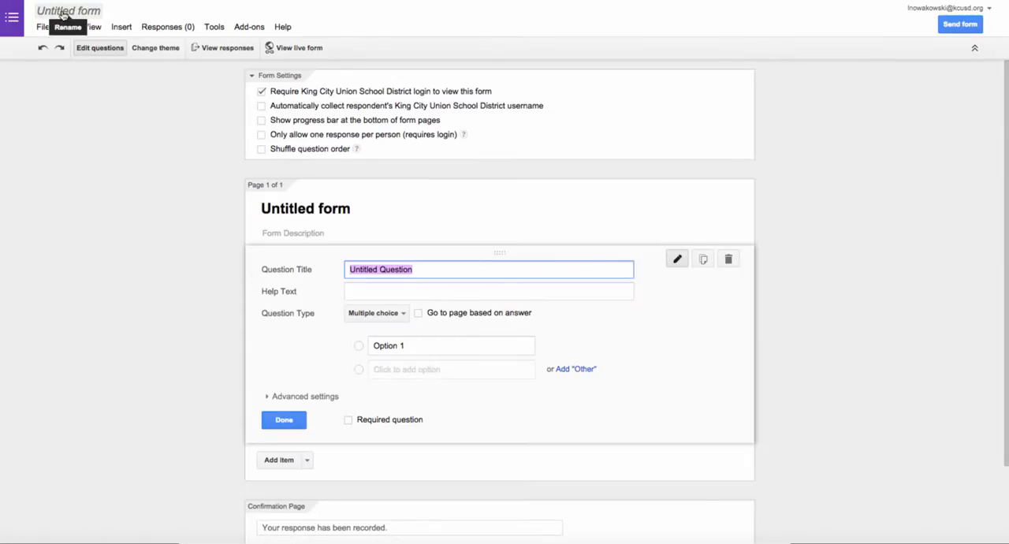
click(68, 11)
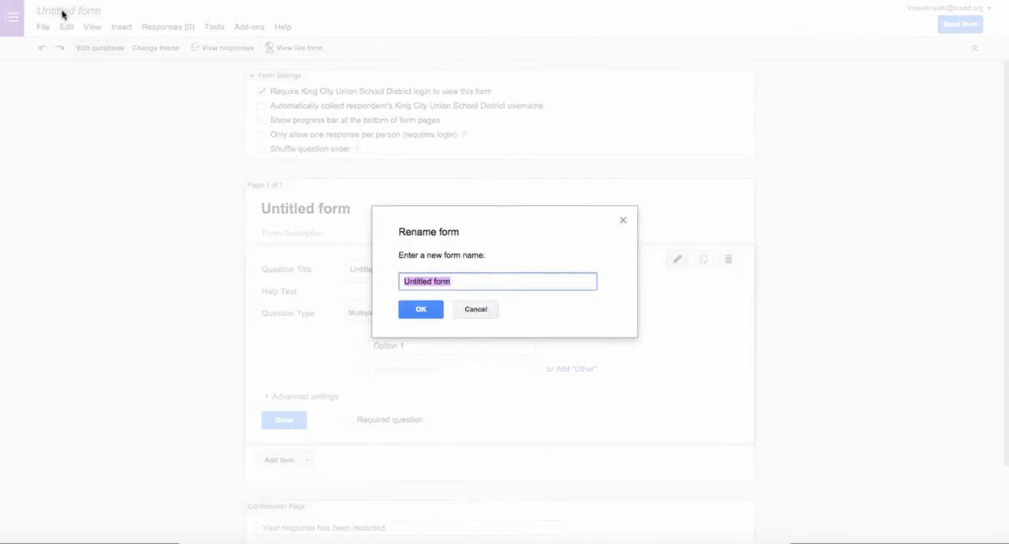
text(Demo)
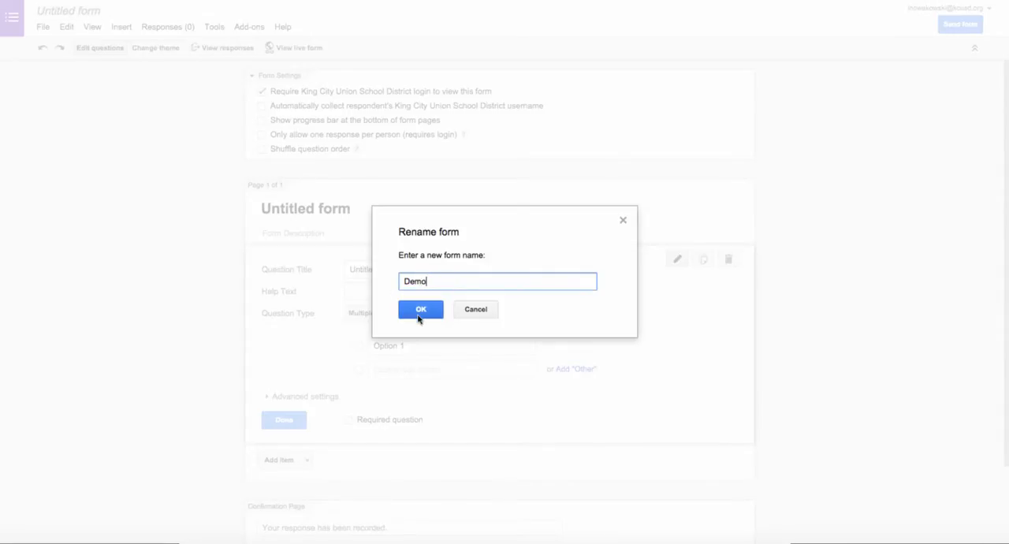
click(421, 310)
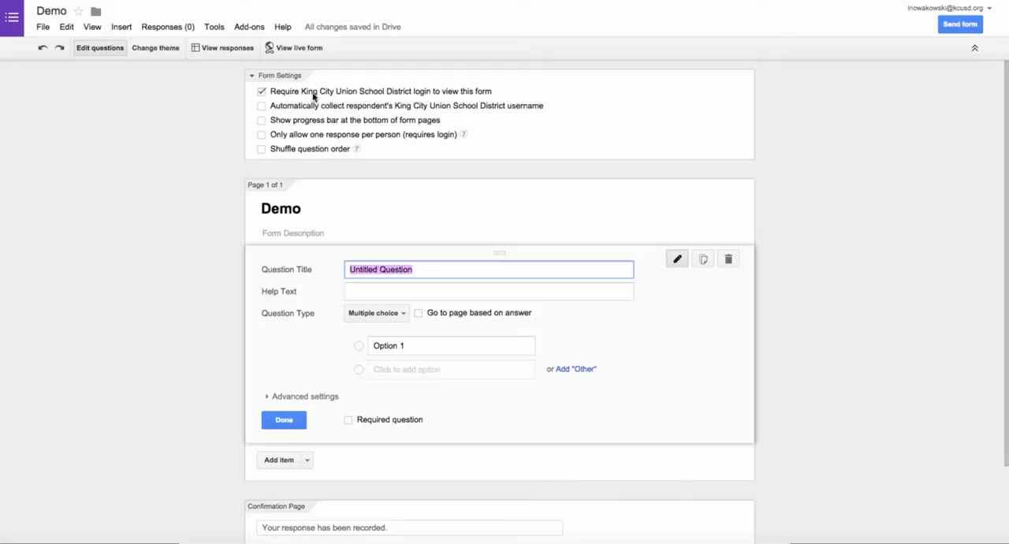
Turn off the King City Union School District login requirement to view the form
click(262, 91)
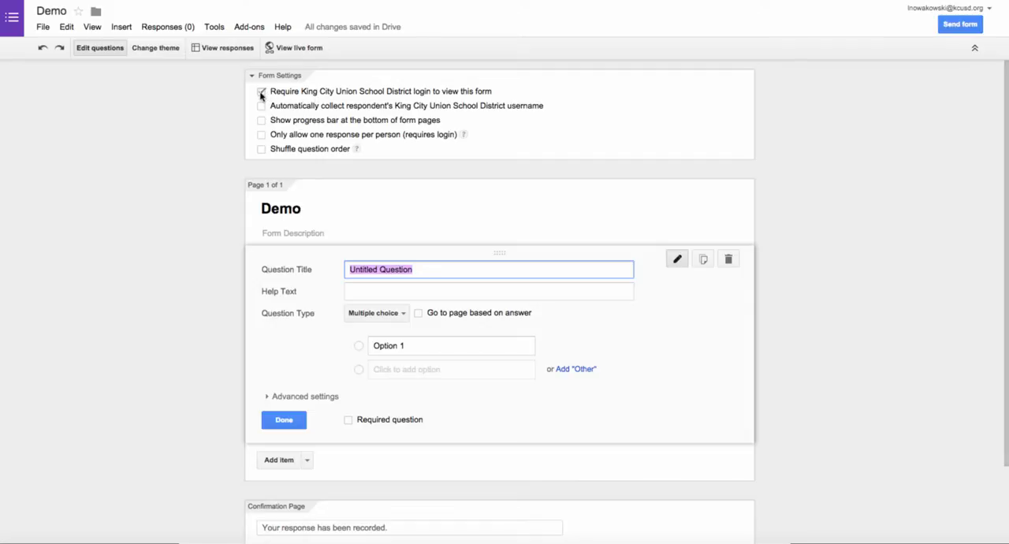
click(262, 90)
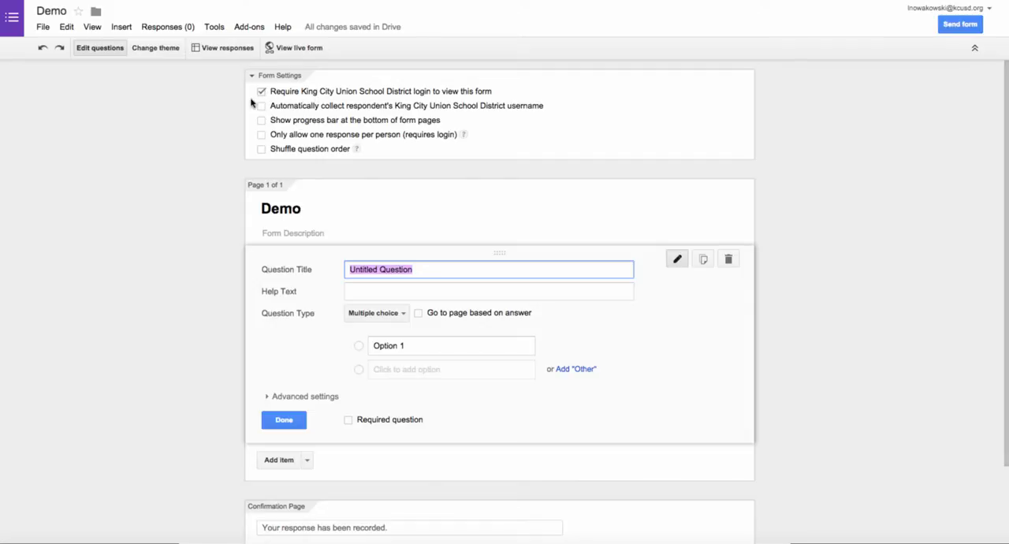
click(262, 91)
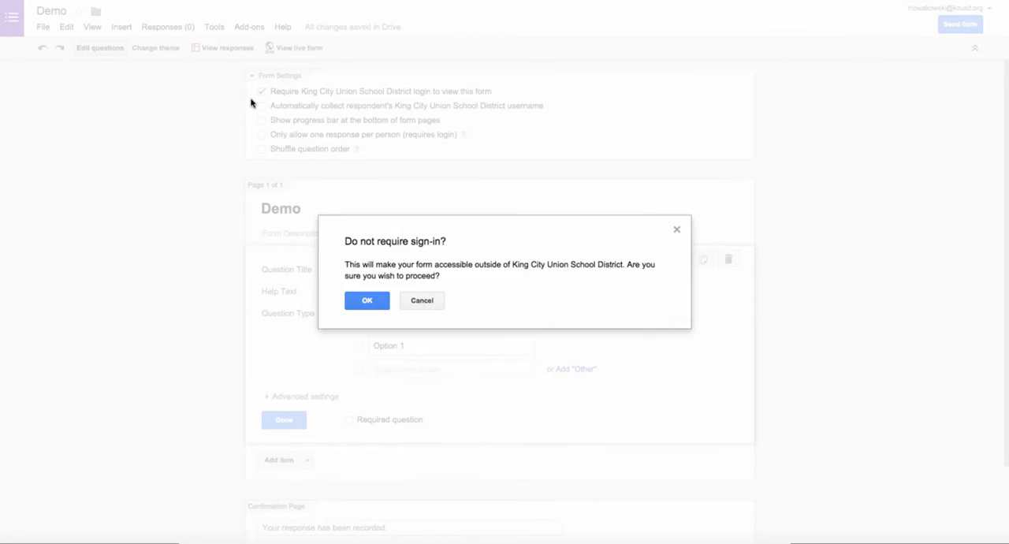
click(367, 301)
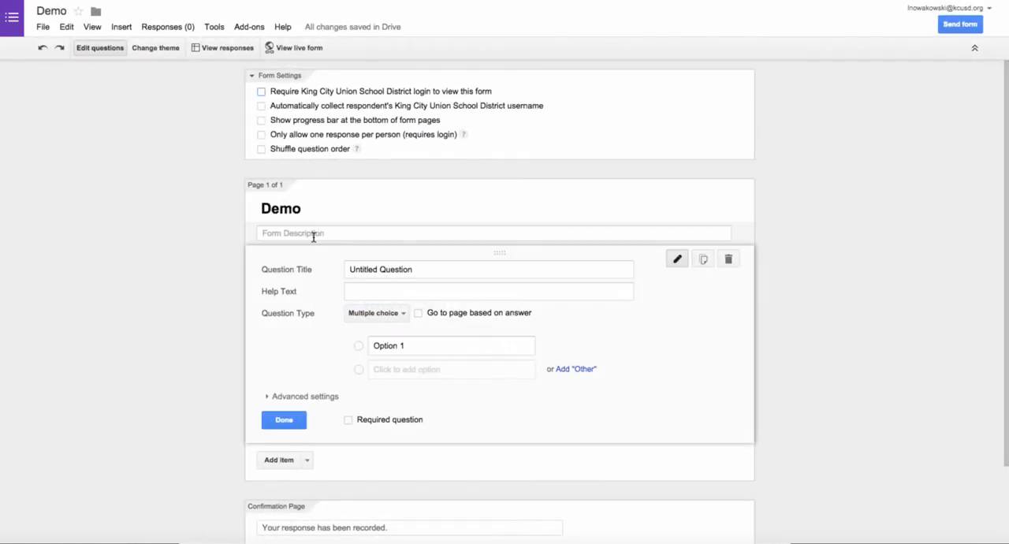
Enter 'This is to show you how to create a form.' as the form description
click(493, 233)
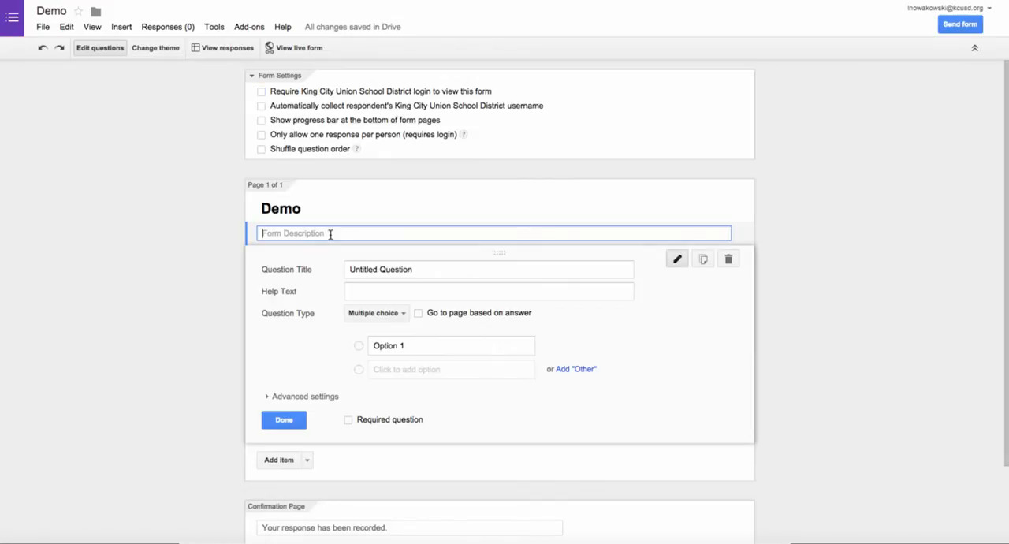
text(This is to)
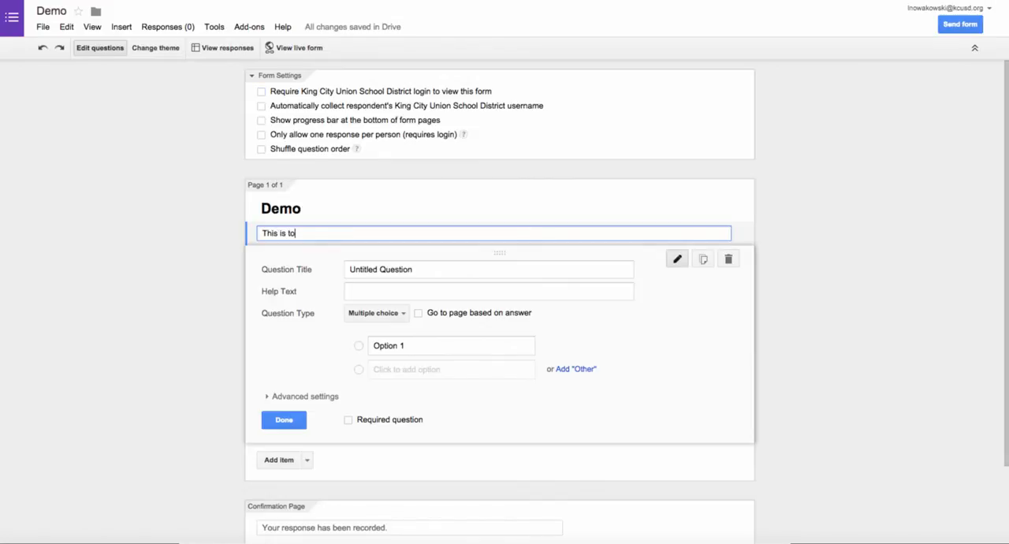
text(show you how to create a form.)
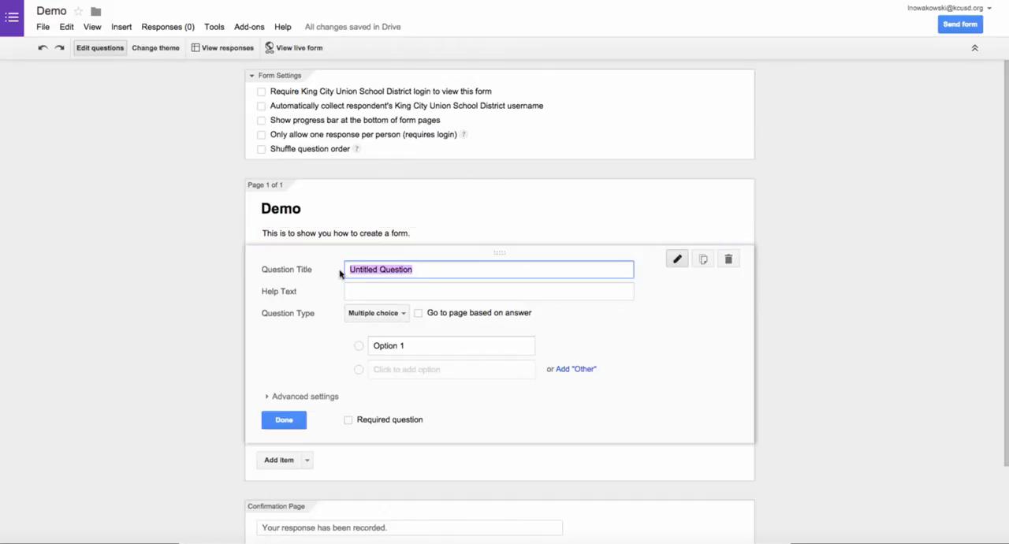
Add the required Text-type question 'How long have you been teaching?'
text(How long have you been teac)
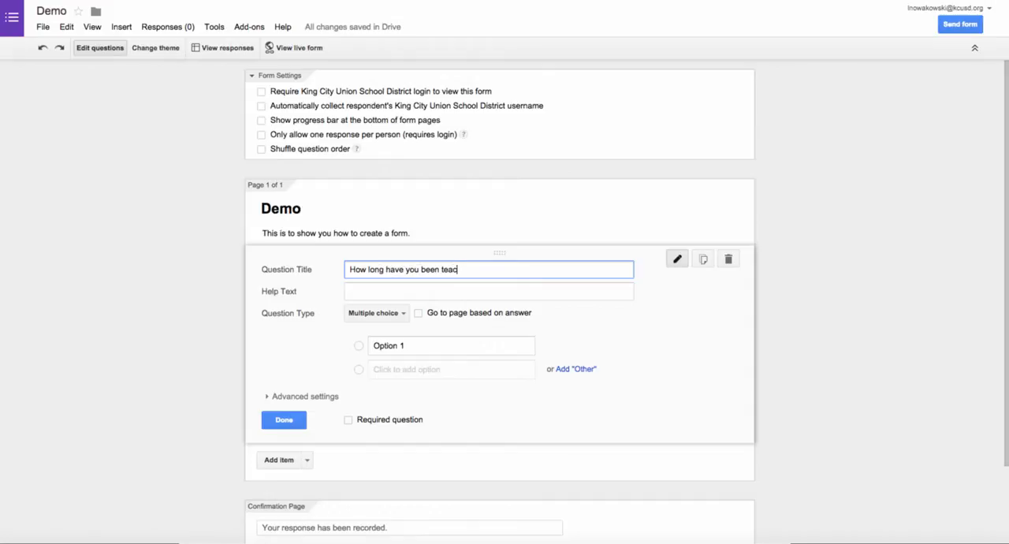
text(hing?)
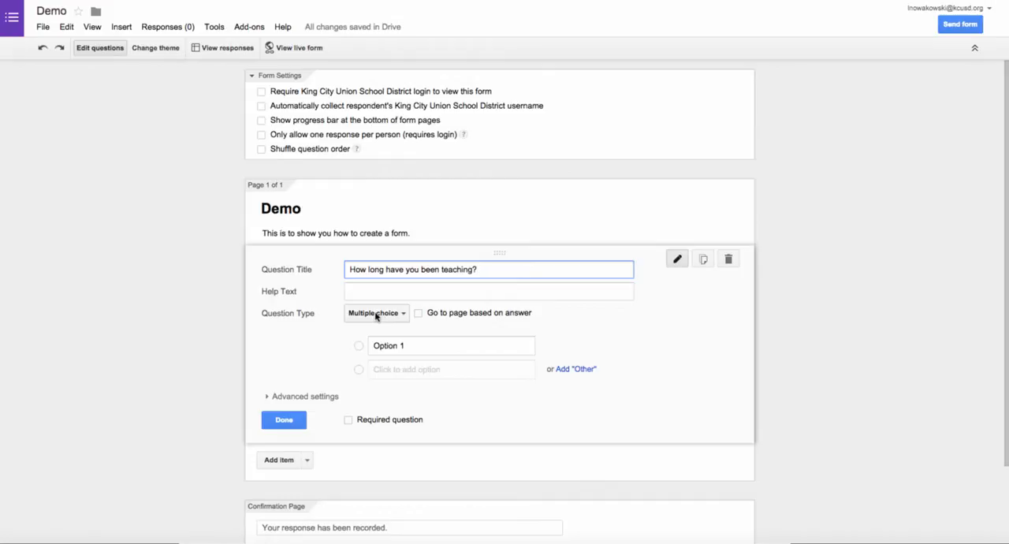
click(376, 313)
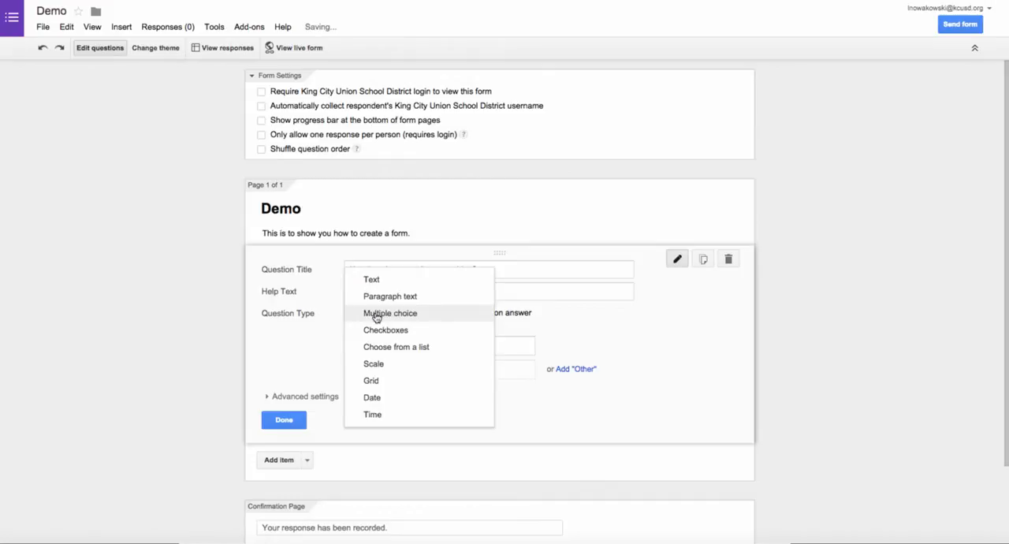
click(371, 279)
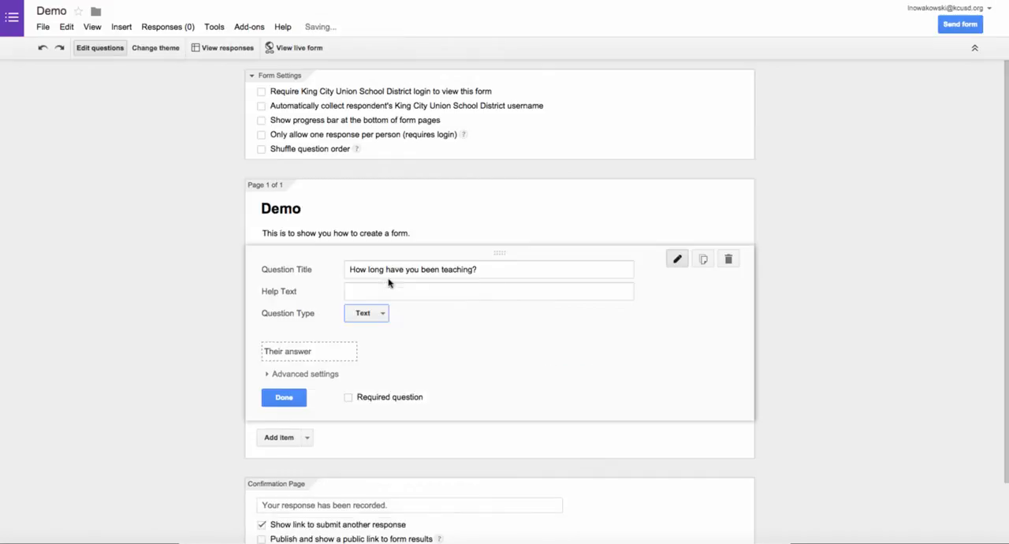
mouse_move(370, 376)
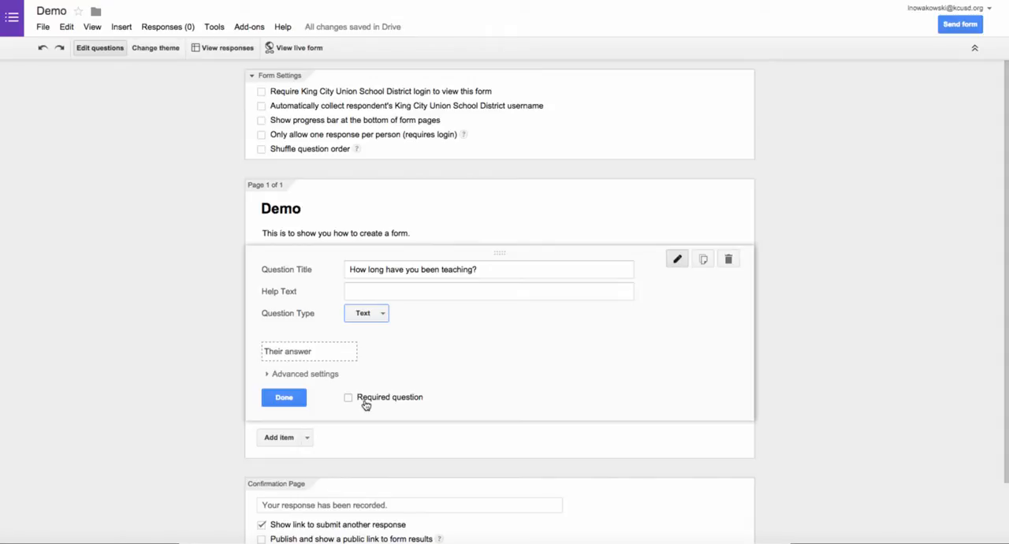
click(348, 397)
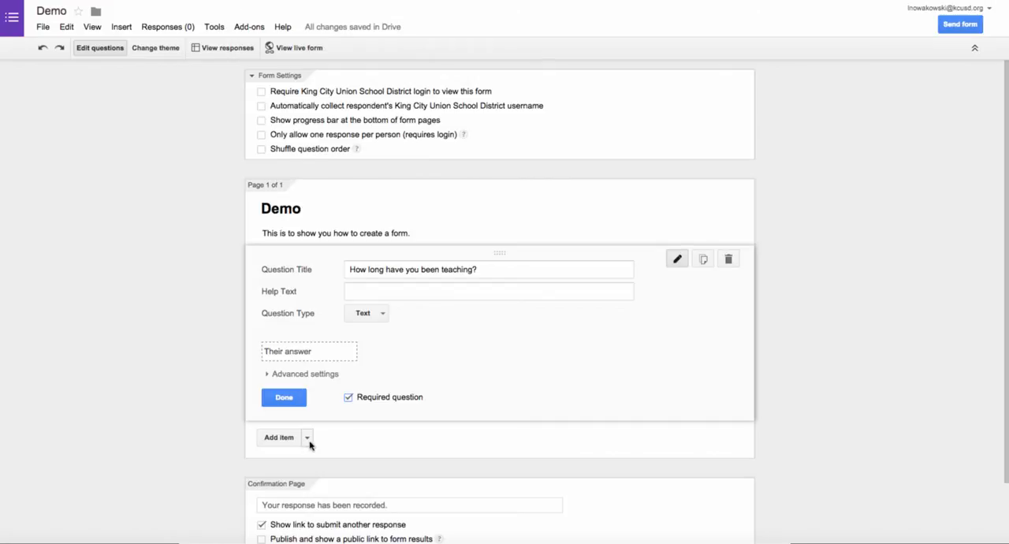
Add a Scale question 'Do you like chocolate?' running from 1 to 5
click(366, 313)
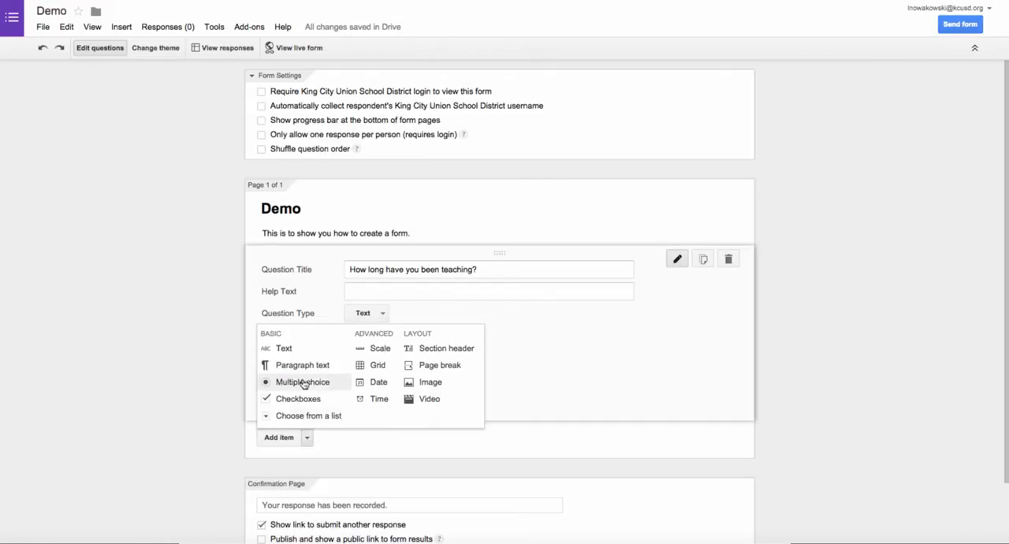
mouse_move(439, 352)
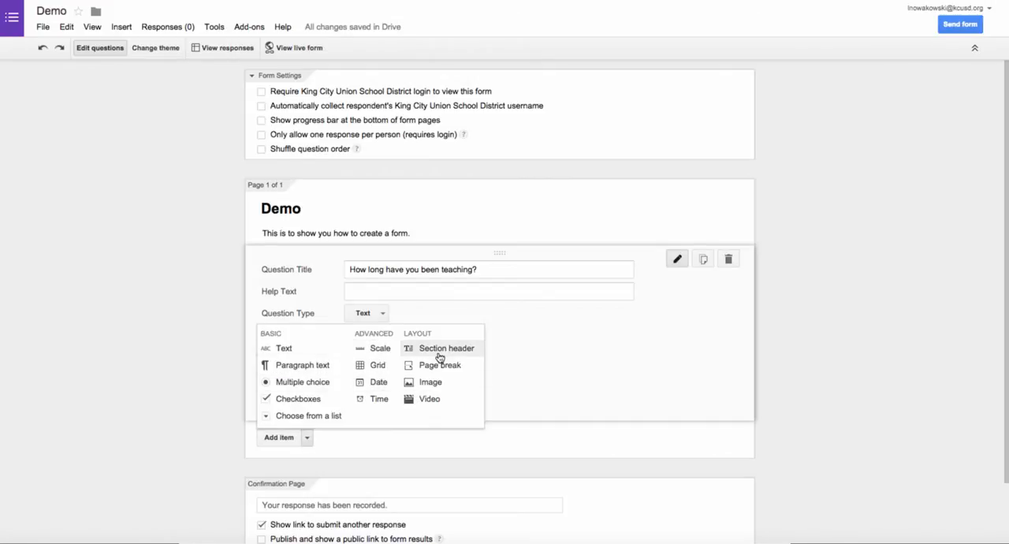
mouse_move(302, 365)
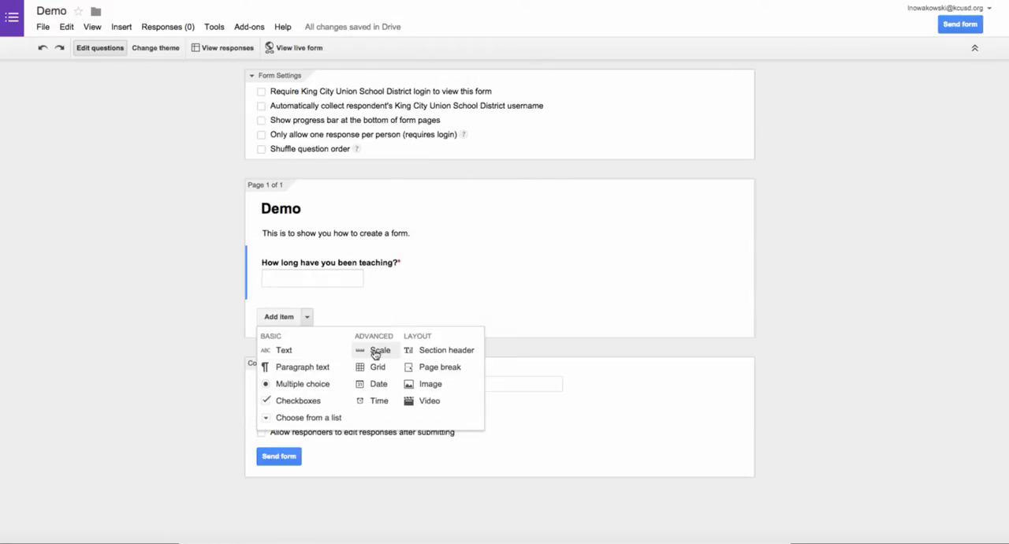
click(380, 350)
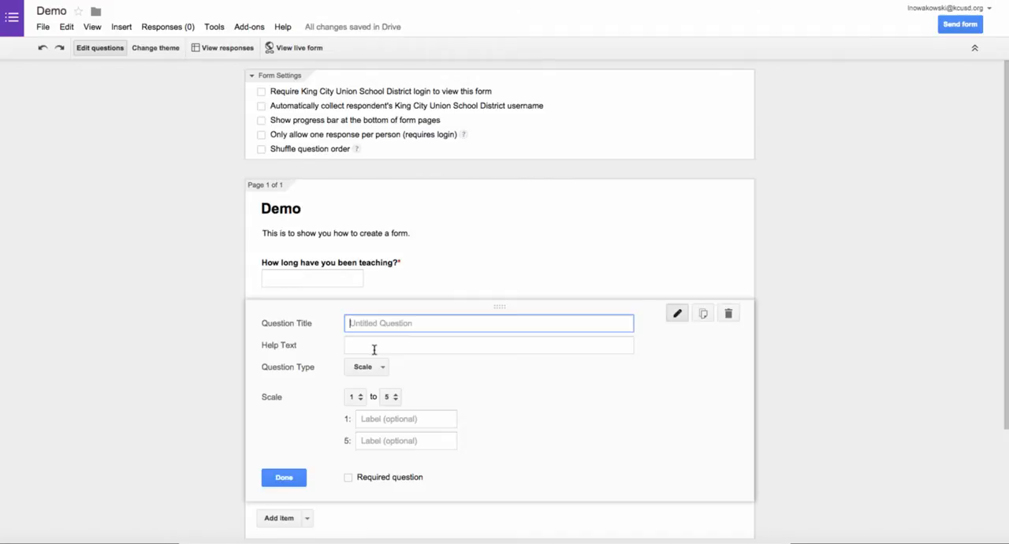
text(Do you i)
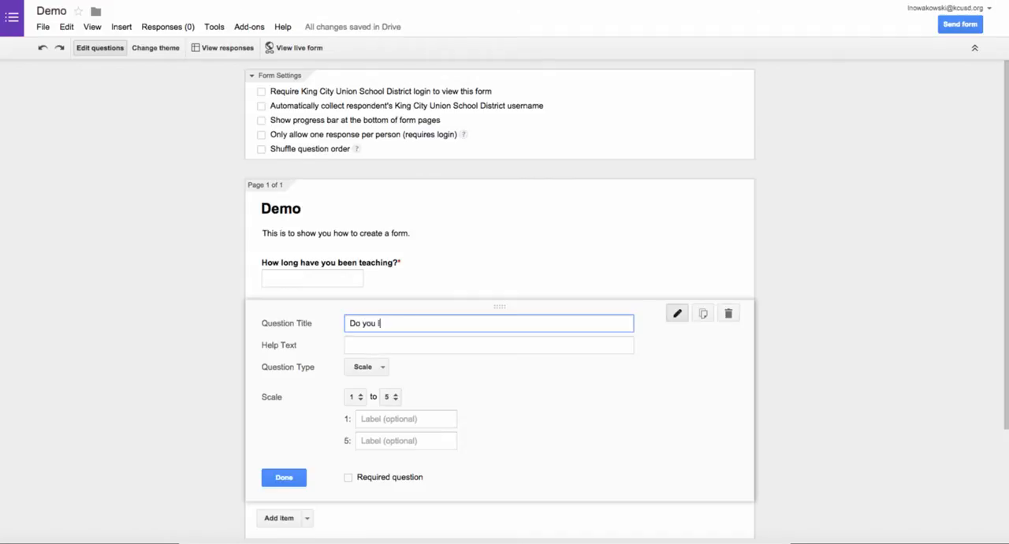
text(like chocolate?)
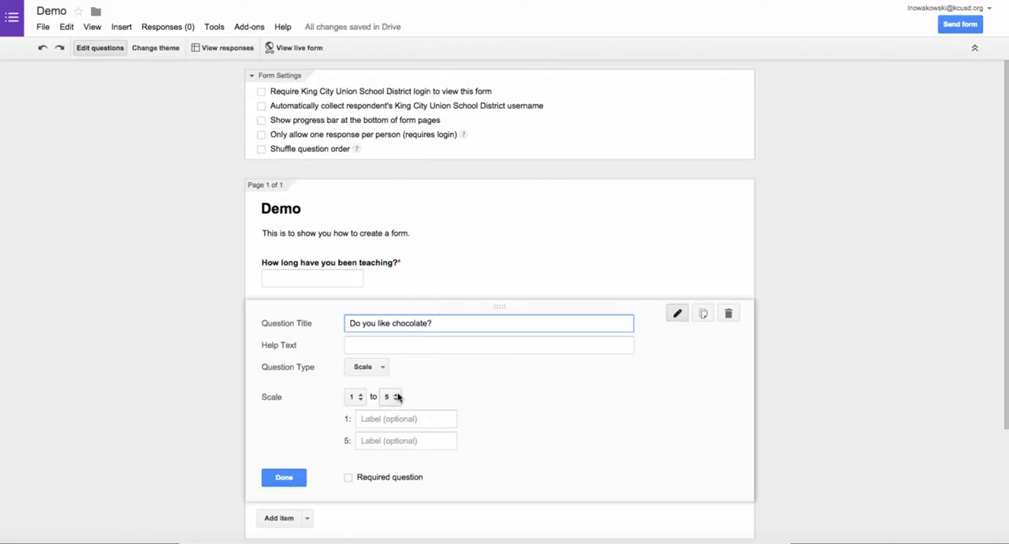
click(391, 396)
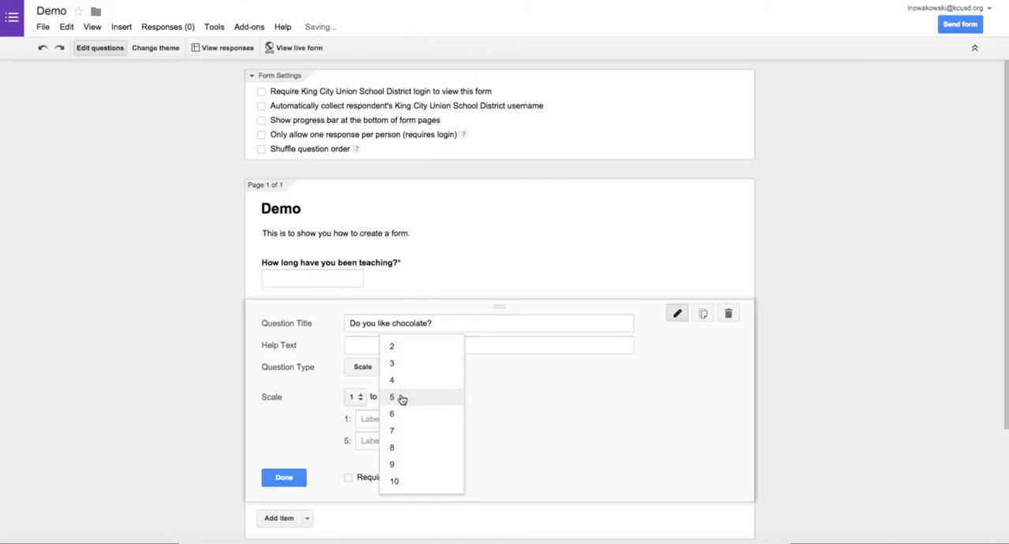
click(392, 397)
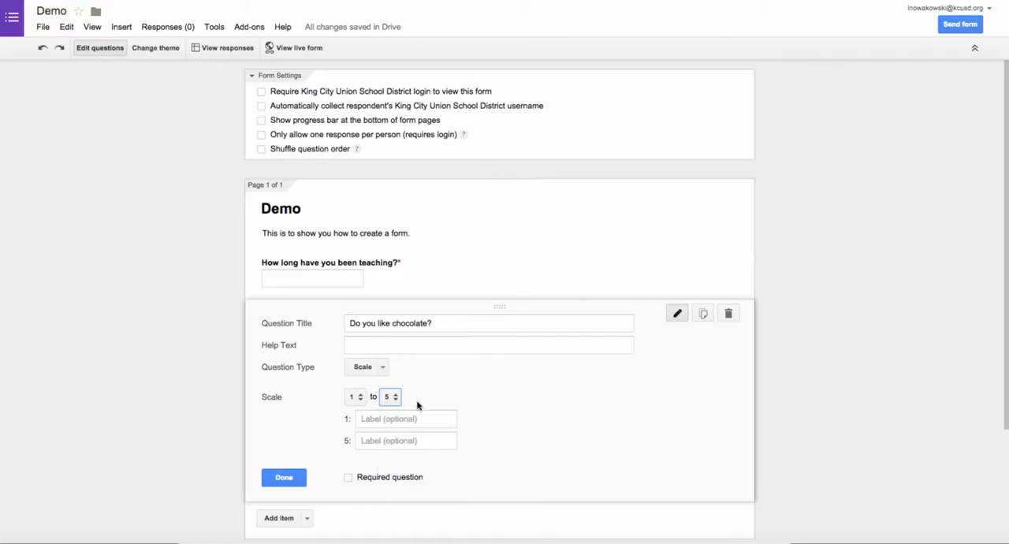
Label the scale ends 'LOVE IT!' and 'Hate it!' and mark the question required
click(406, 419)
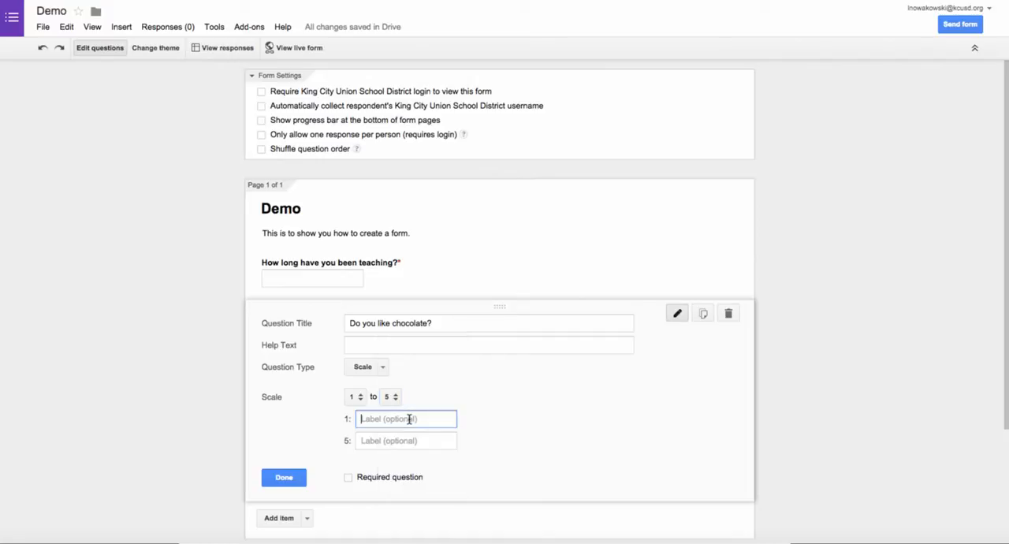
text(LOVE)
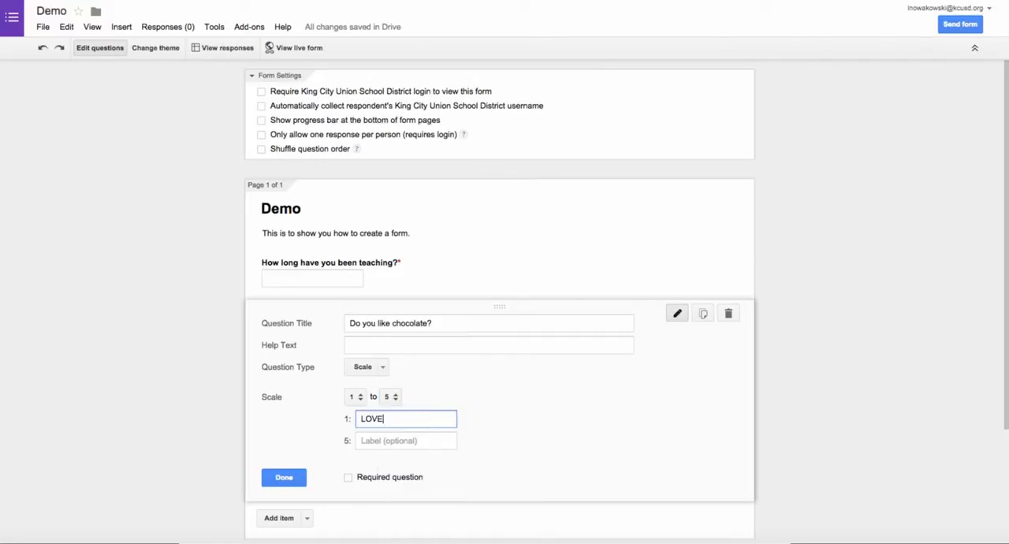
text(IT!)
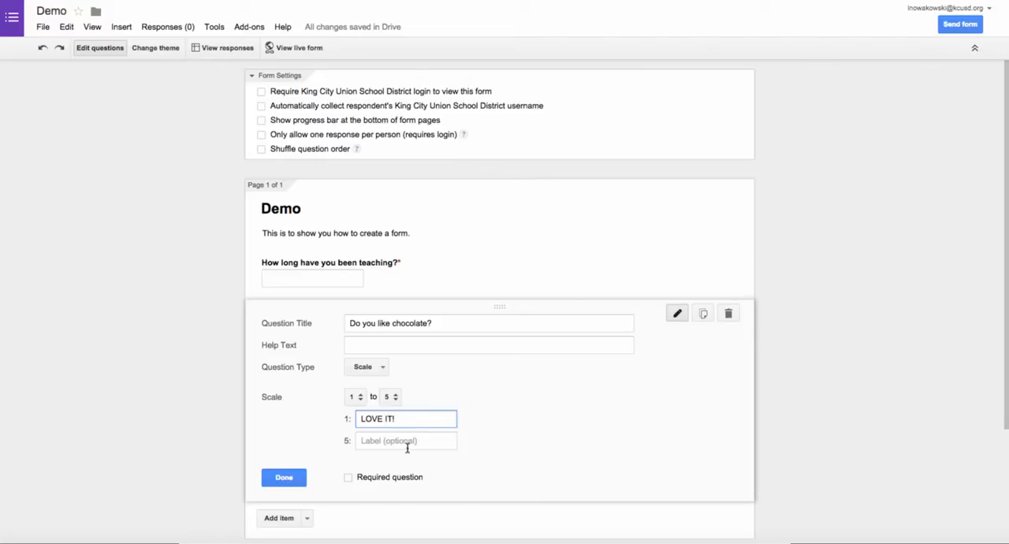
click(406, 440)
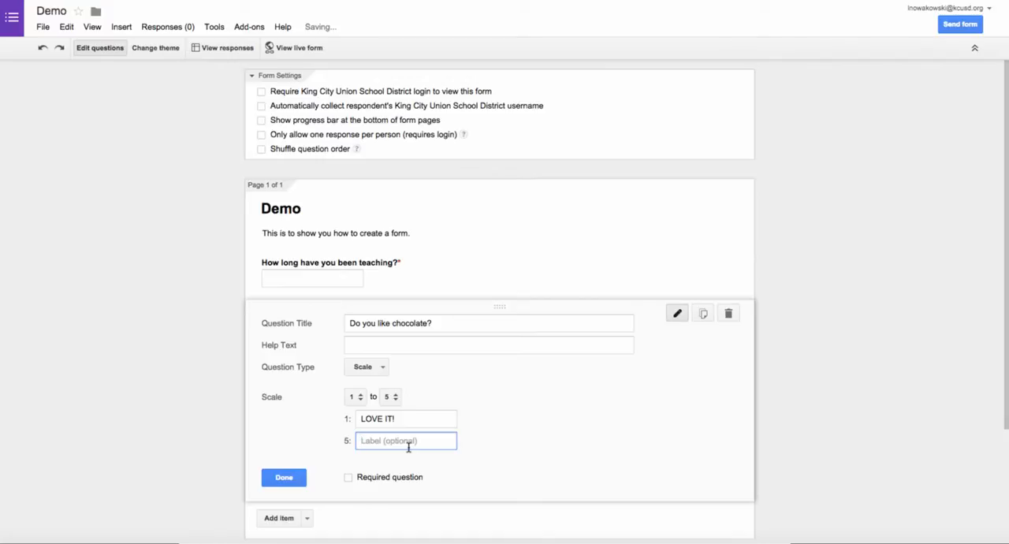
text(Hate)
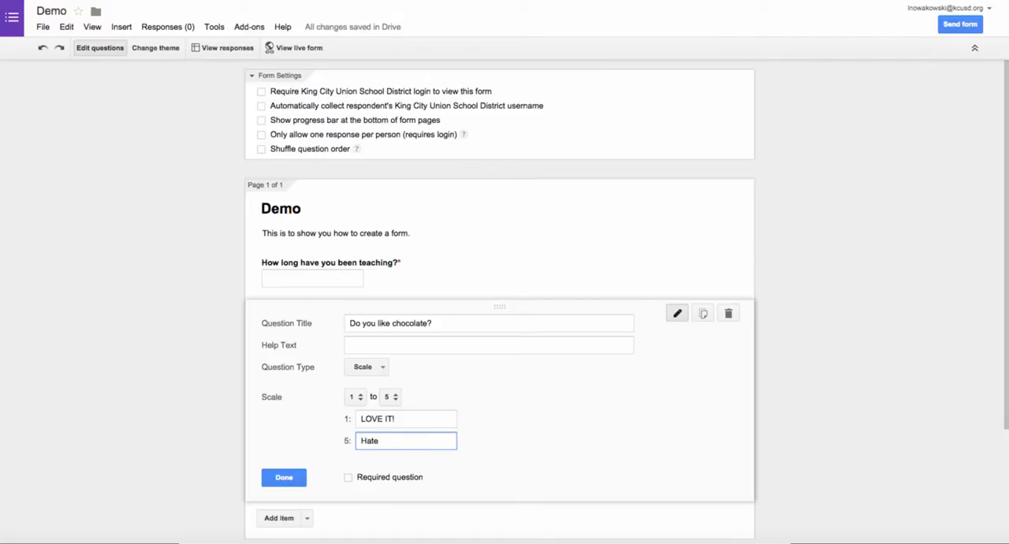
text(it!)
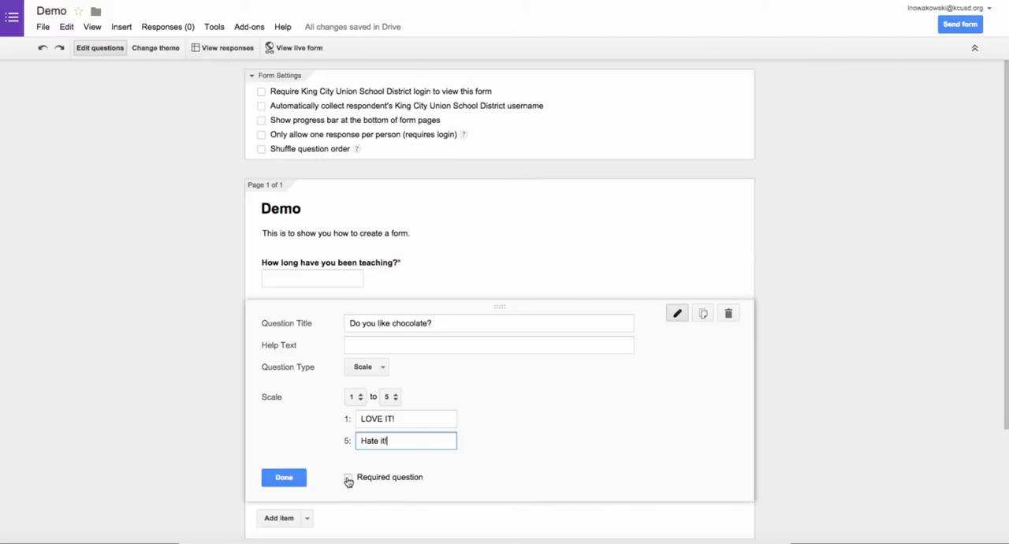
click(348, 477)
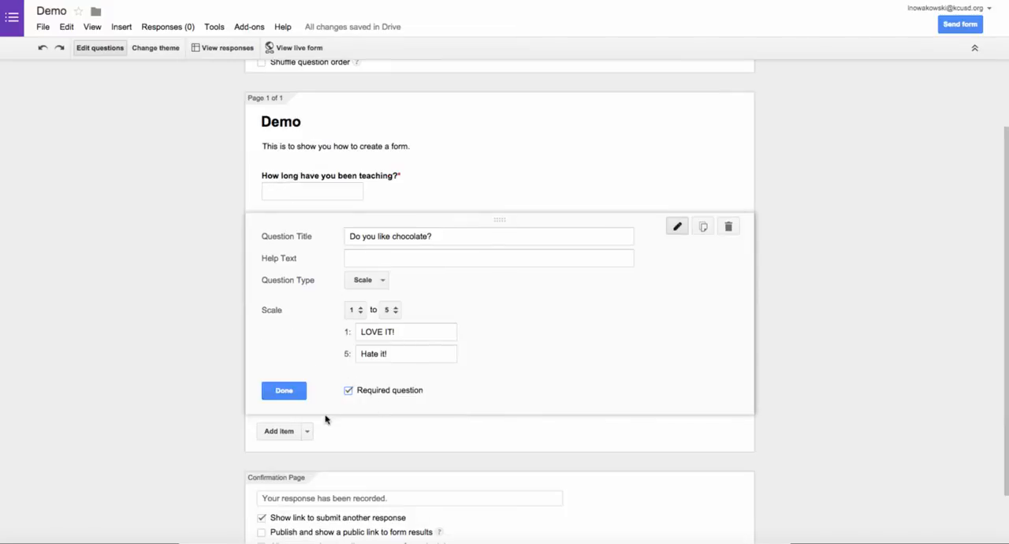
Close the chocolate question and append 'Thank you have a great day.' to the confirmation message
click(307, 431)
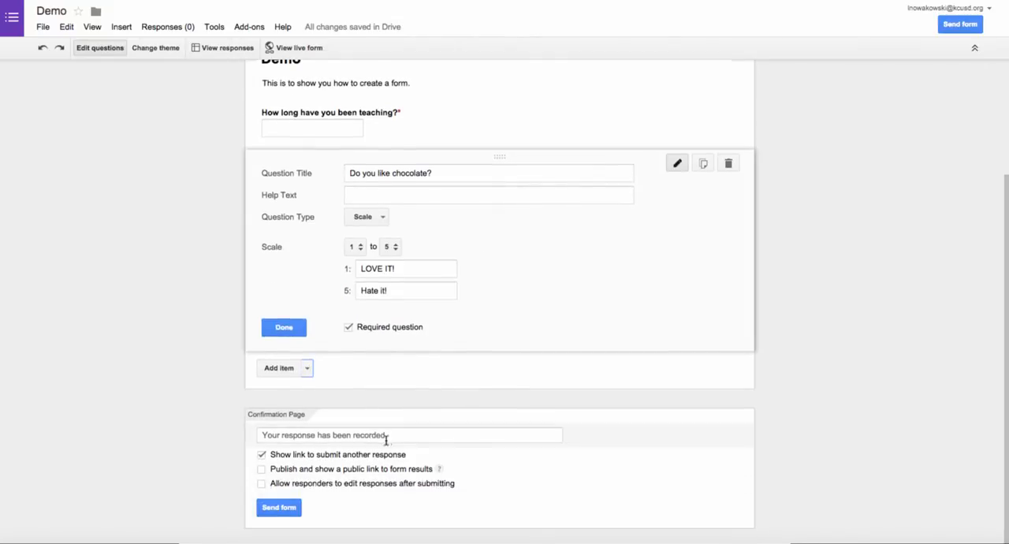
mouse_move(396, 435)
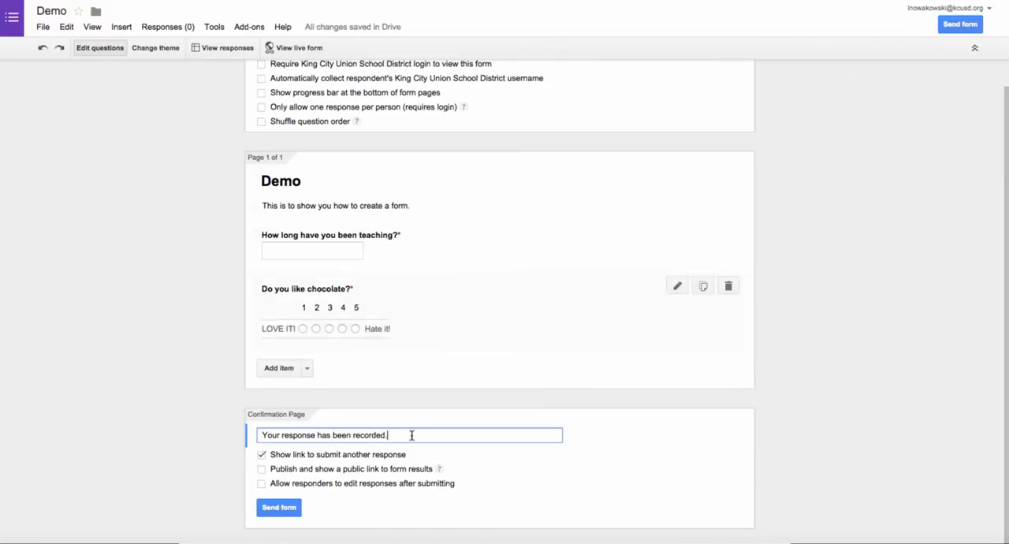
text(T)
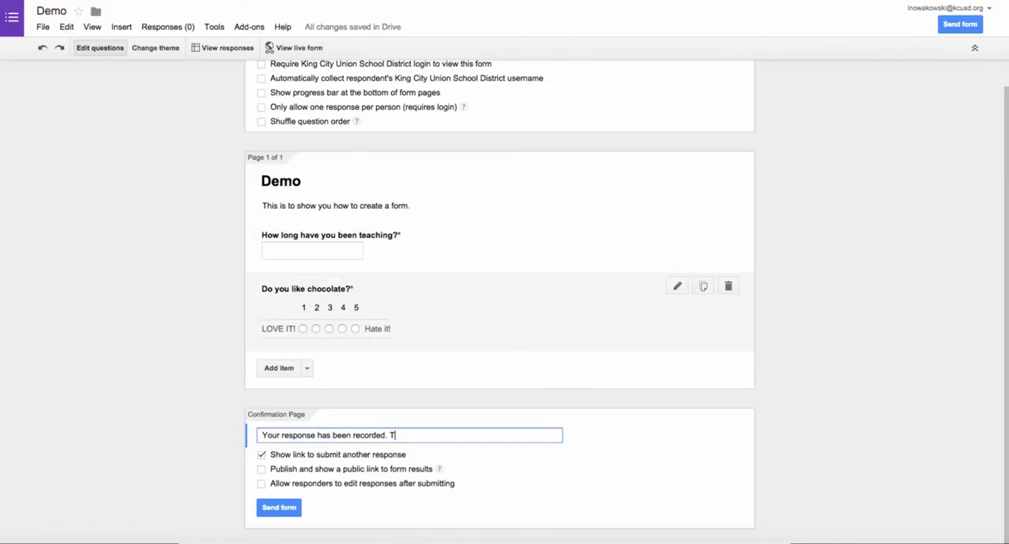
text(hank you)
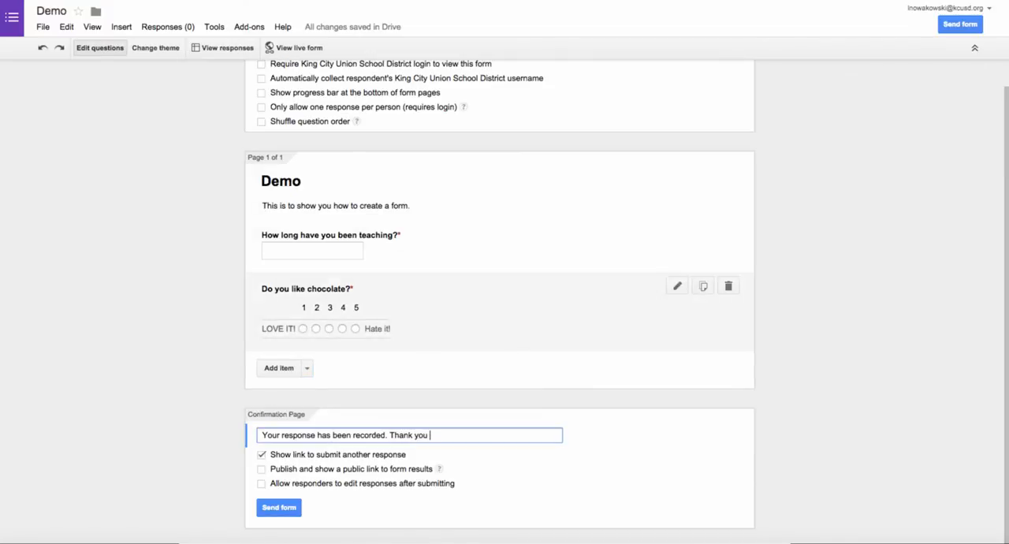
text(have a great)
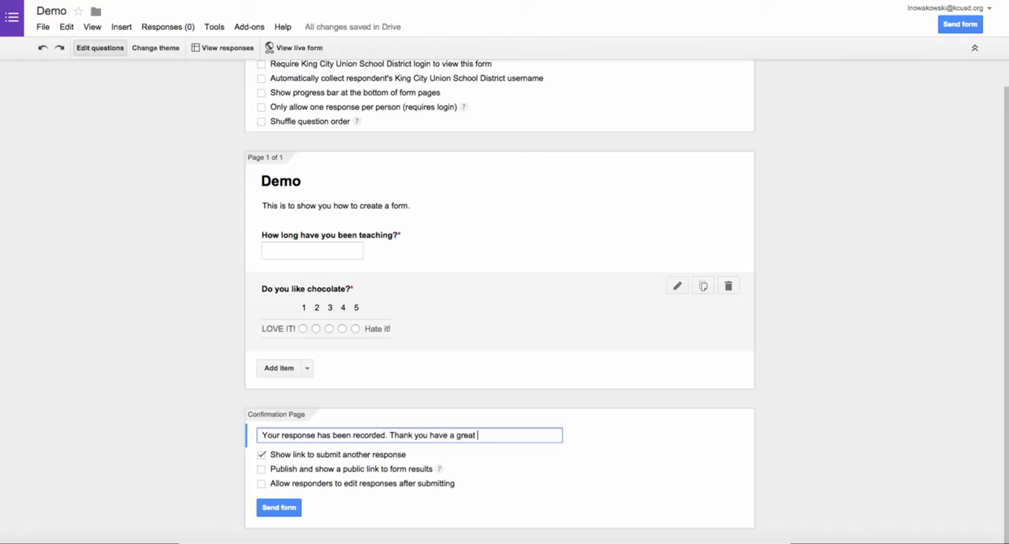
text(day.)
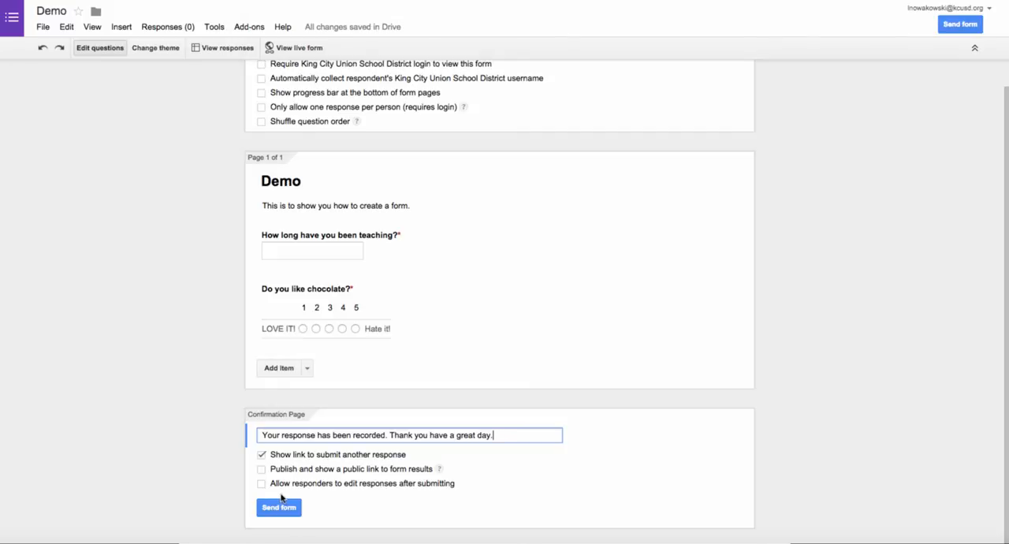
mouse_move(378, 383)
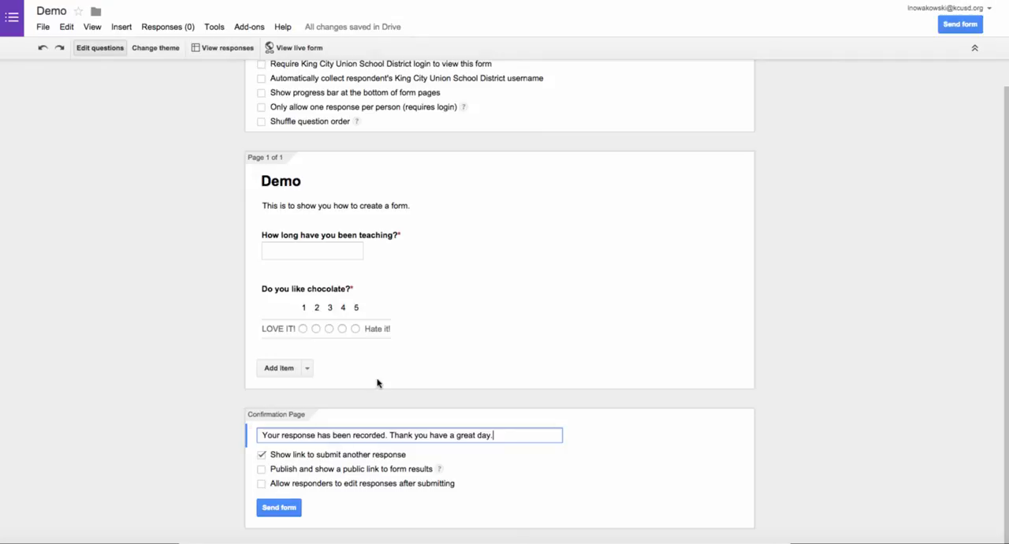
Pick Fireworks from the theme list, then go back to the form's questions
scroll(up, 3)
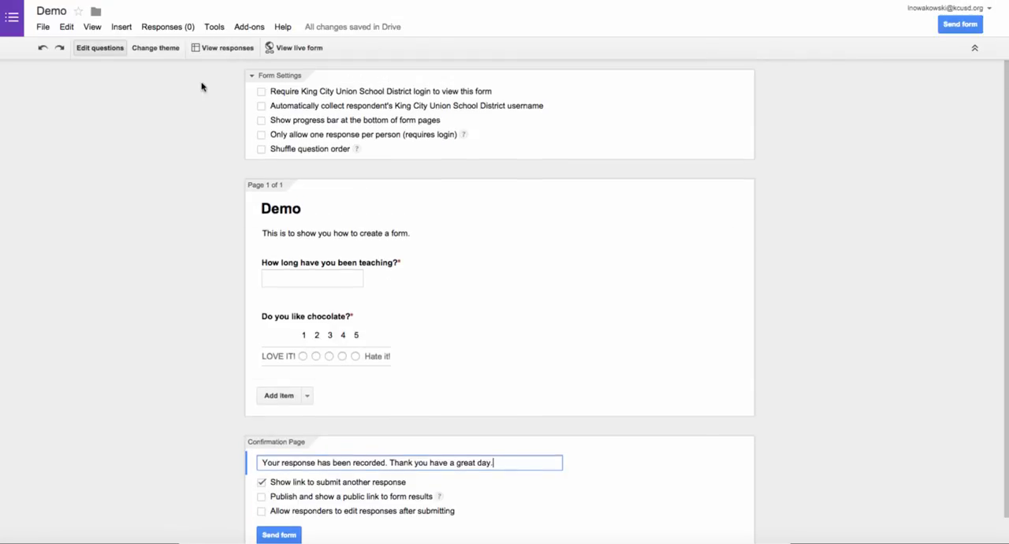
click(155, 47)
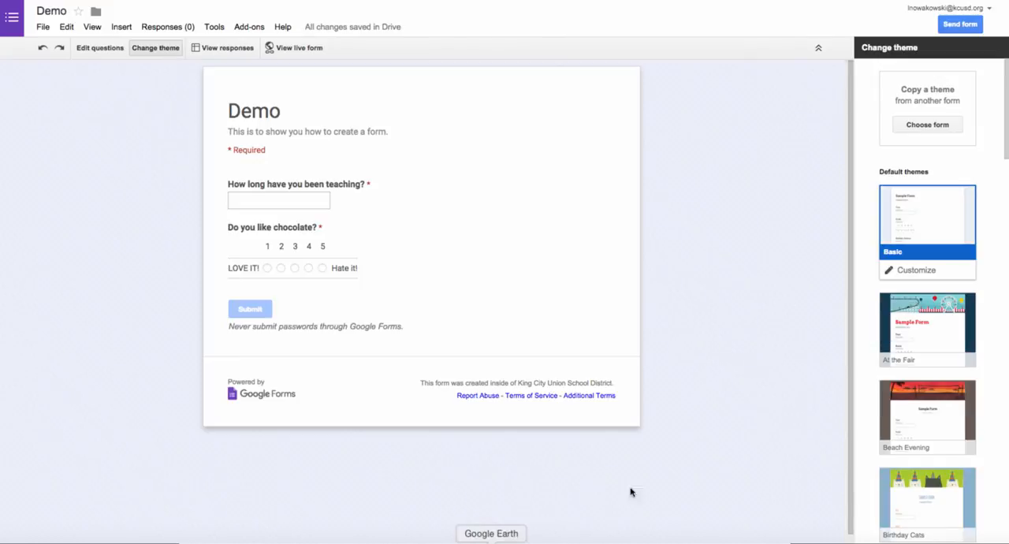
mouse_move(843, 255)
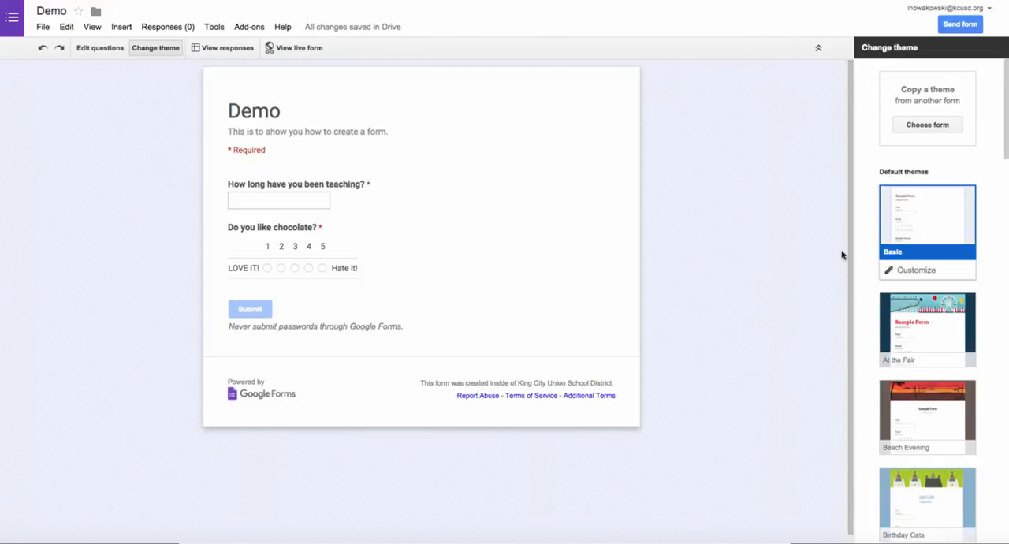
scroll(down, 3)
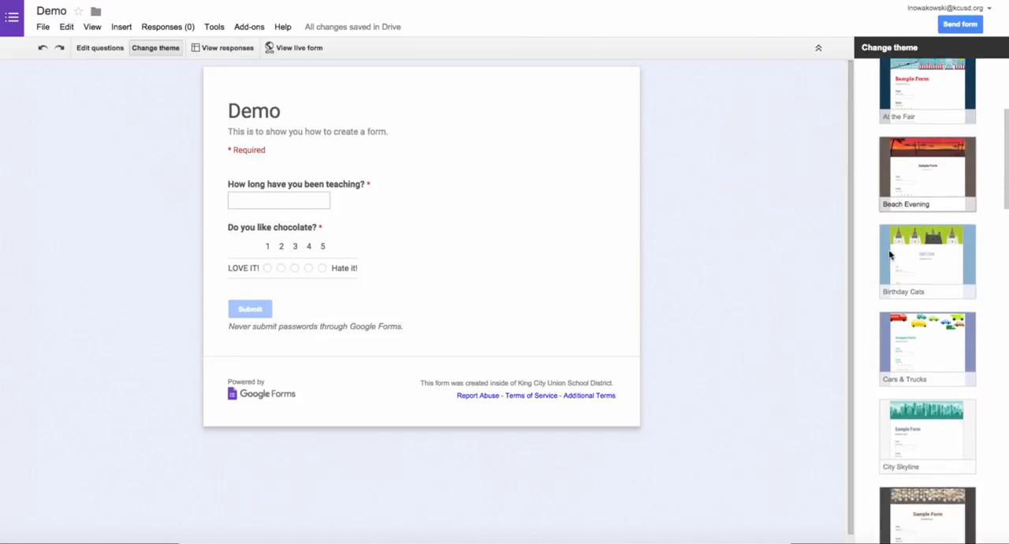
scroll(down, 3)
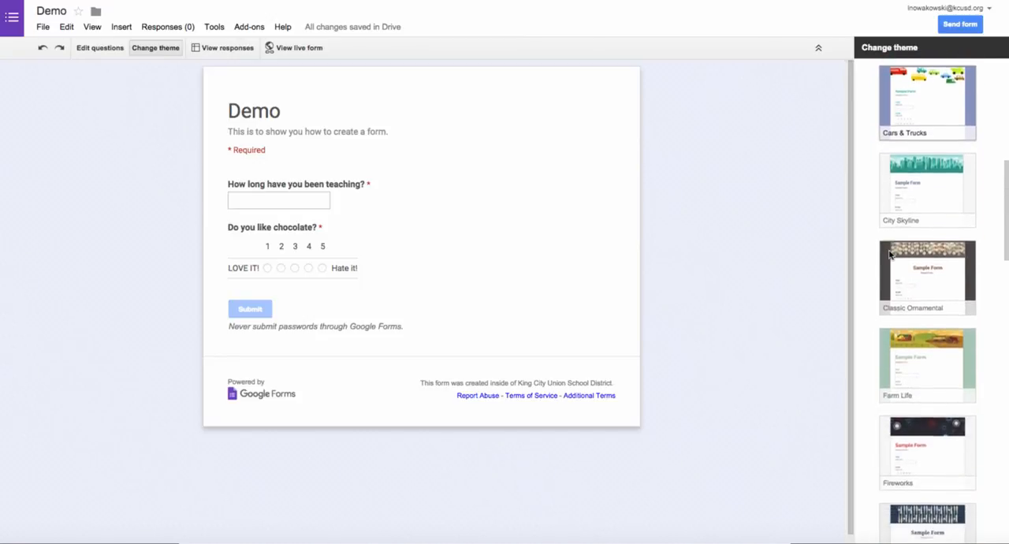
scroll(down, 3)
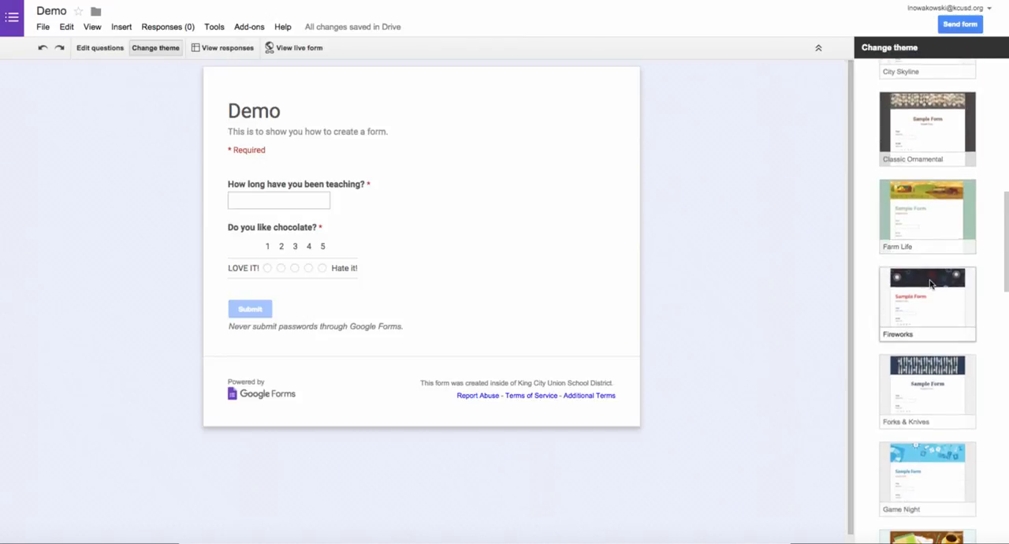
click(928, 303)
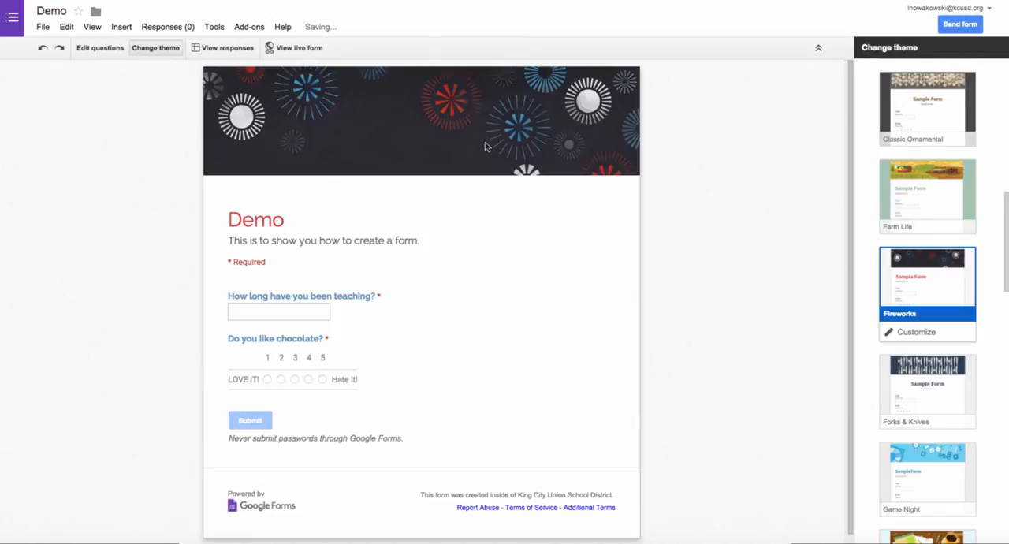
click(916, 331)
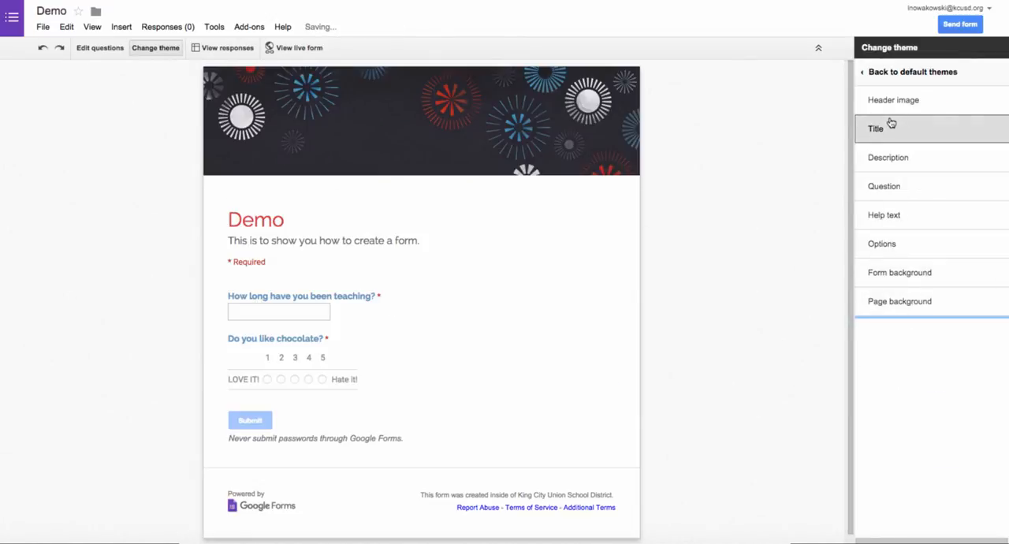
mouse_move(751, 117)
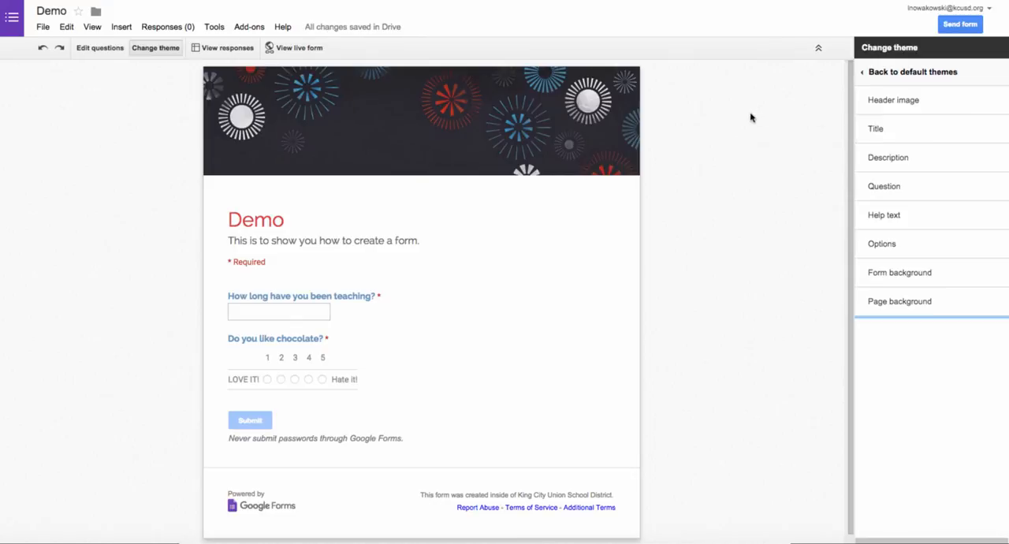
click(99, 47)
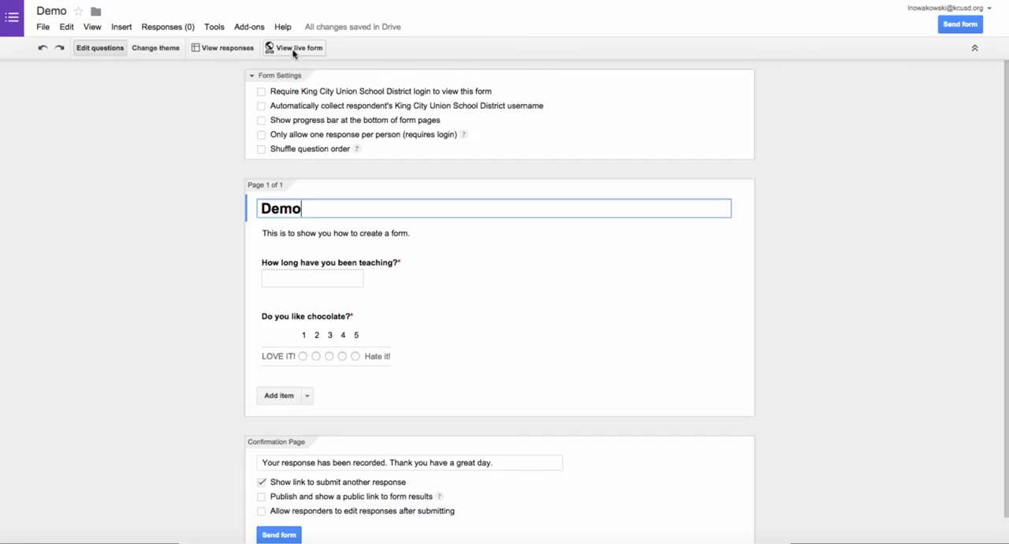
Preview the live Demo form, return to editing, and open the Send form dialog
click(298, 47)
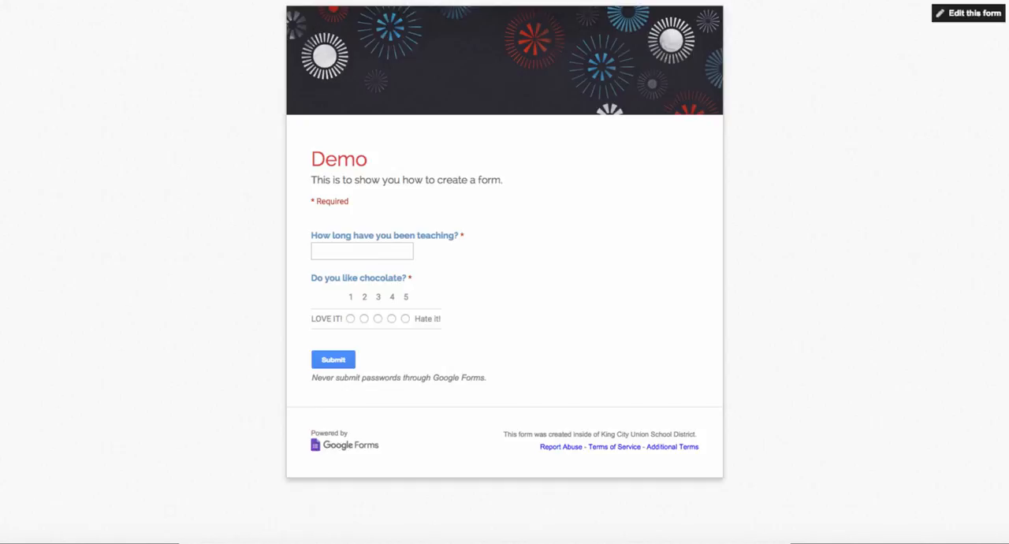
click(968, 13)
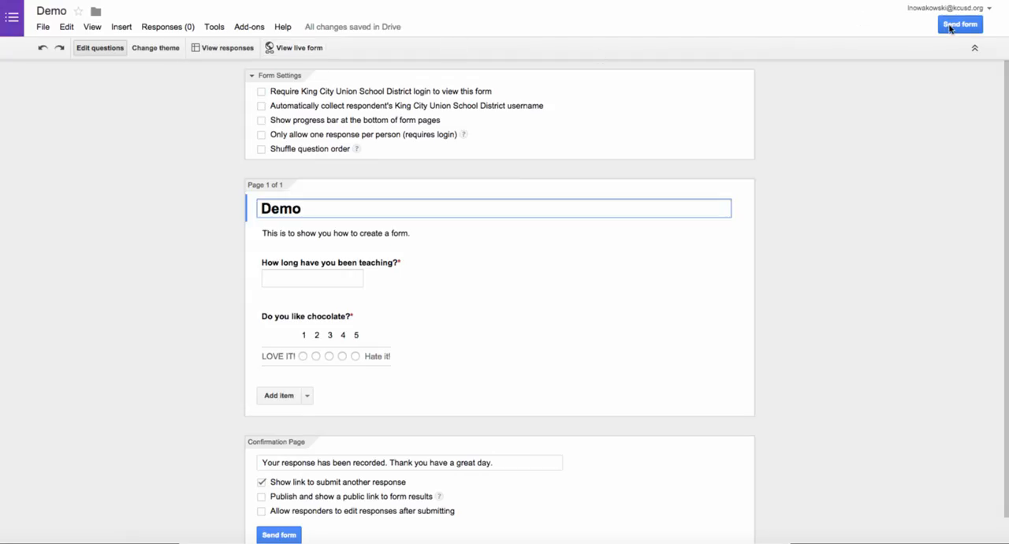
click(959, 24)
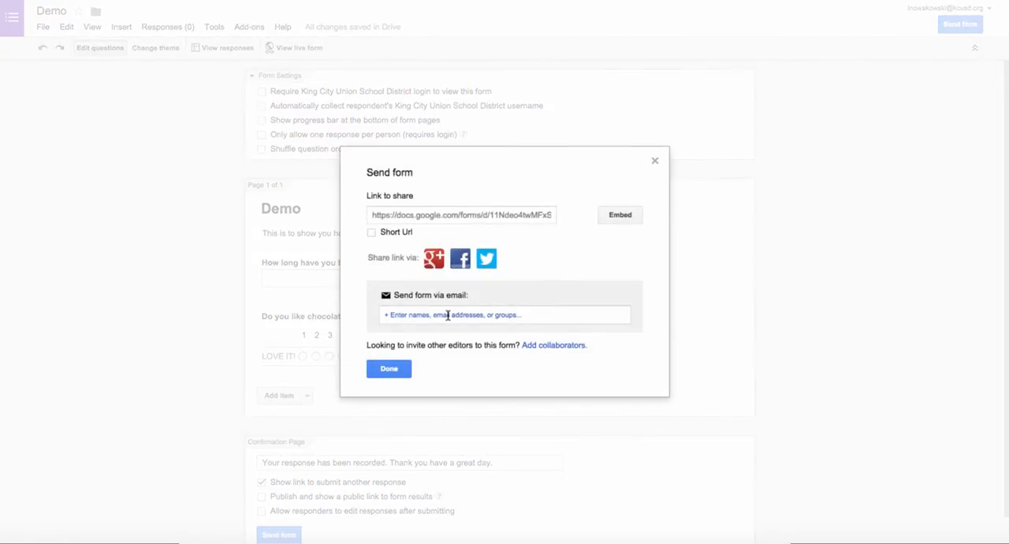